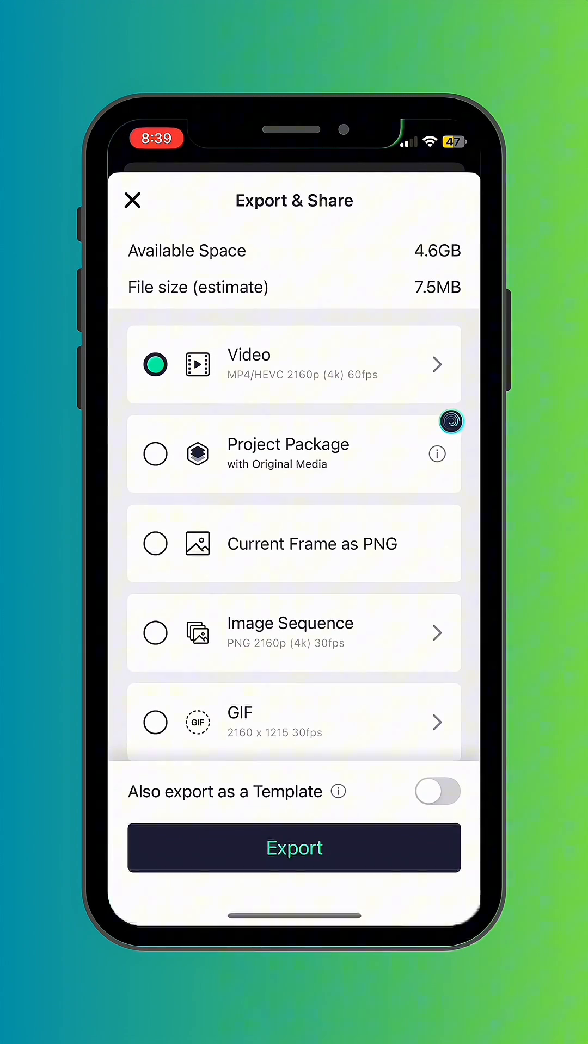
- Close the Export & Share sheet showing video at 4K 60fps
{"action": "left_click", "coordinate": [294, 847]}
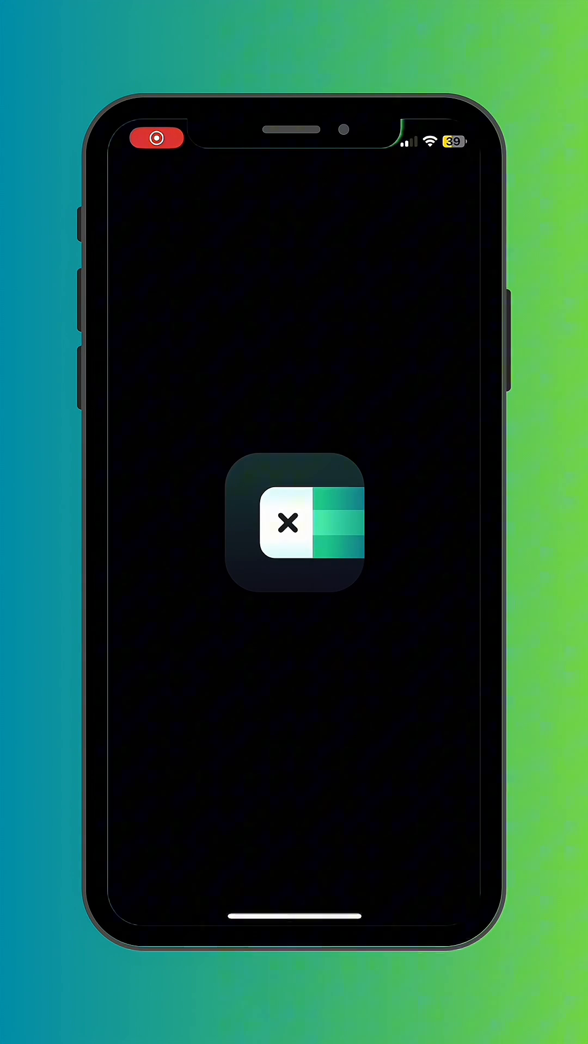
- Leave Retouch and reopen New Project 1 with the Add > Media library
{"action": "left_click", "coordinate": [293, 532]}
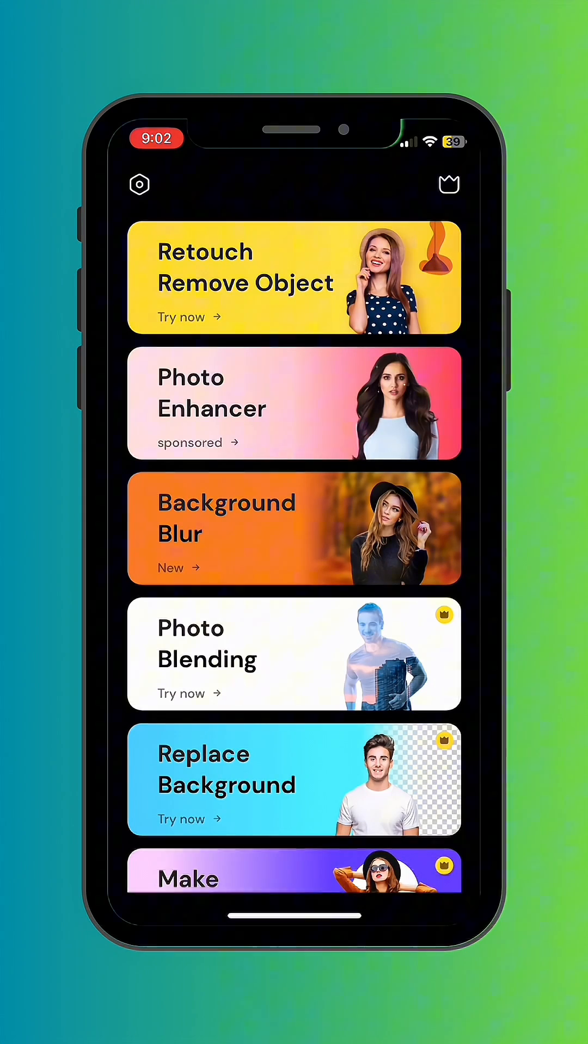
{"action": "left_click", "coordinate": [292, 279]}
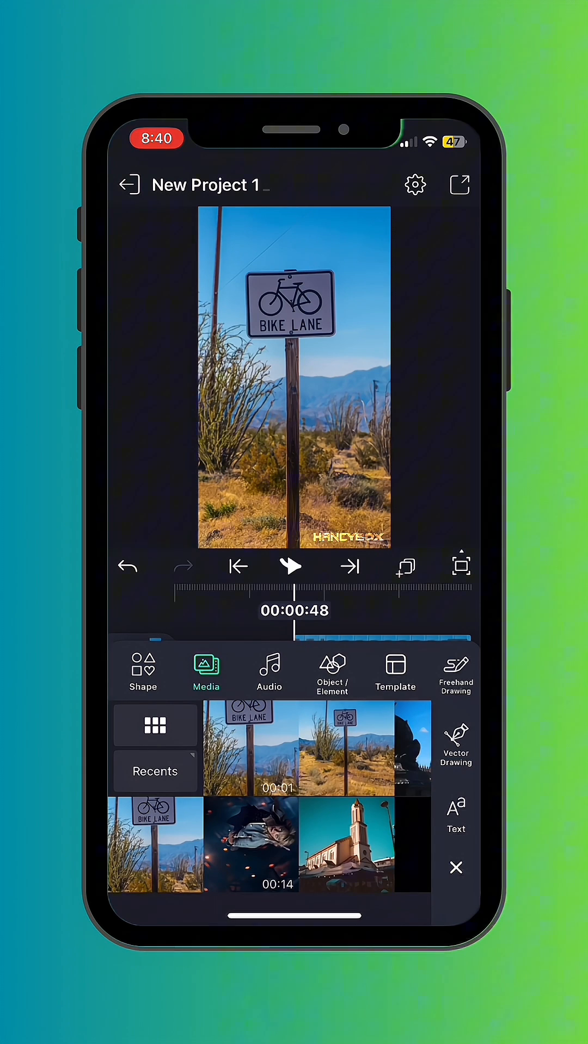
- Close the media library and select a bike-lane sign clip for editing
{"action": "left_click", "coordinate": [456, 868]}
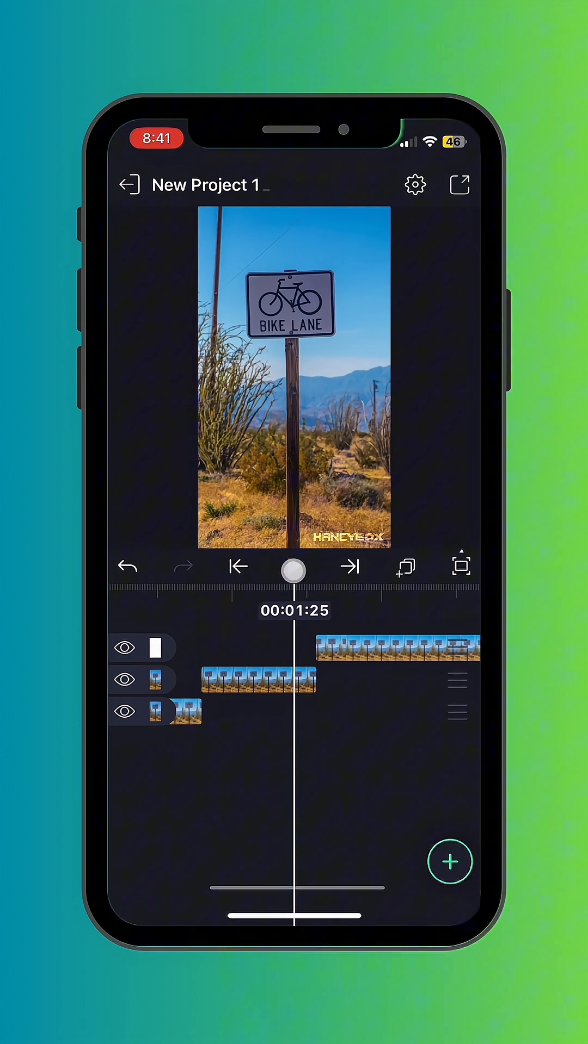
{"action": "left_click", "coordinate": [292, 567]}
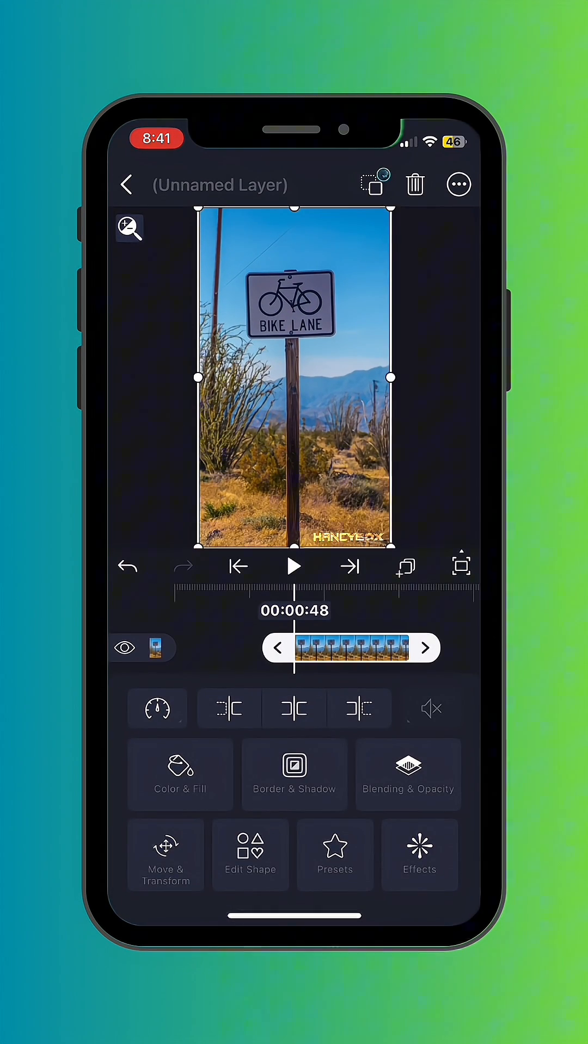
- Draw a custom point-by-point shape over the bike-lane sign as a mask
{"action": "left_click", "coordinate": [126, 185]}
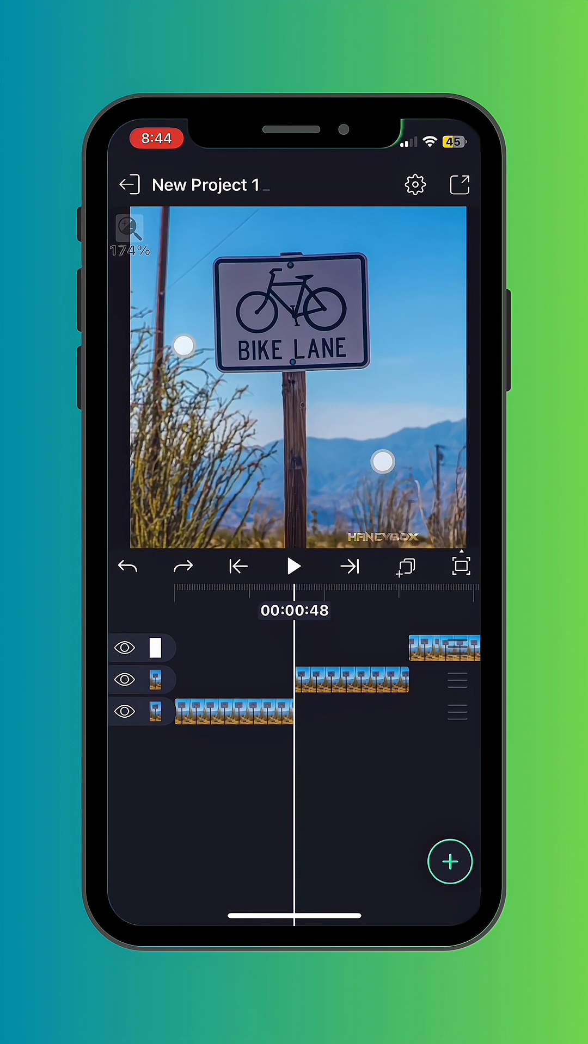
{"action": "left_click", "coordinate": [449, 862]}
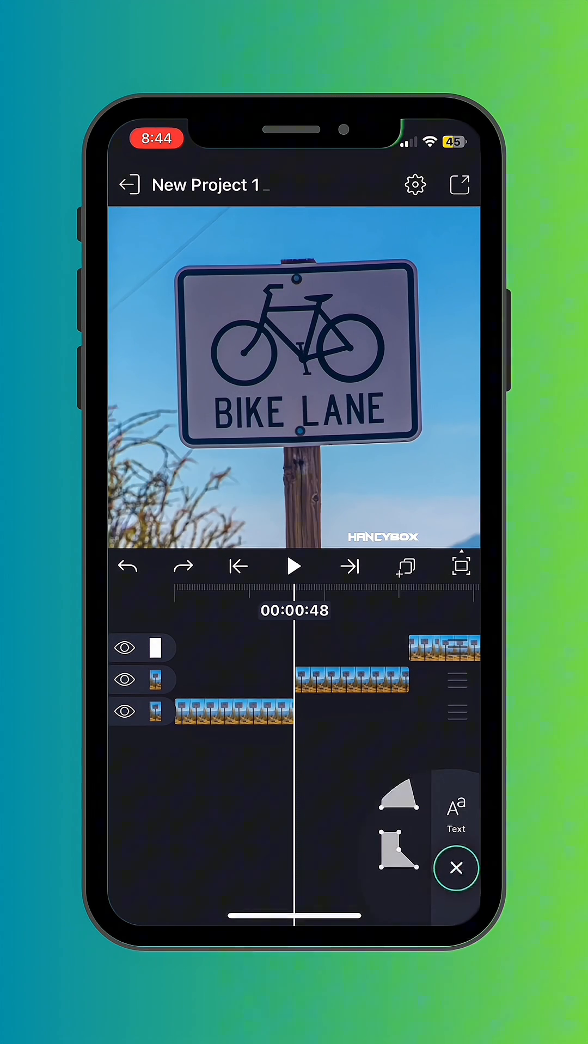
{"action": "left_click", "coordinate": [398, 850]}
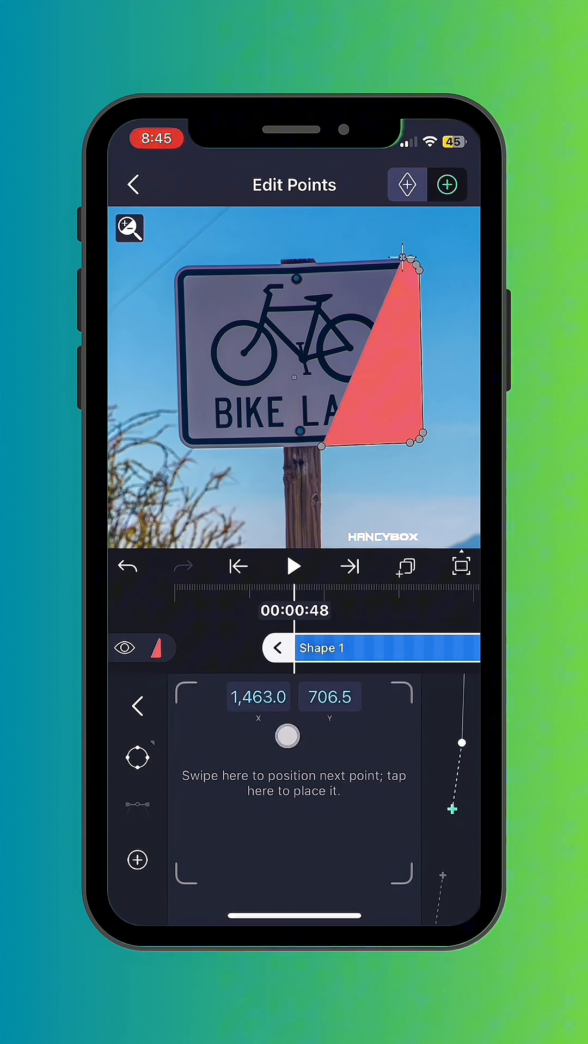
{"action": "left_click", "coordinate": [133, 185]}
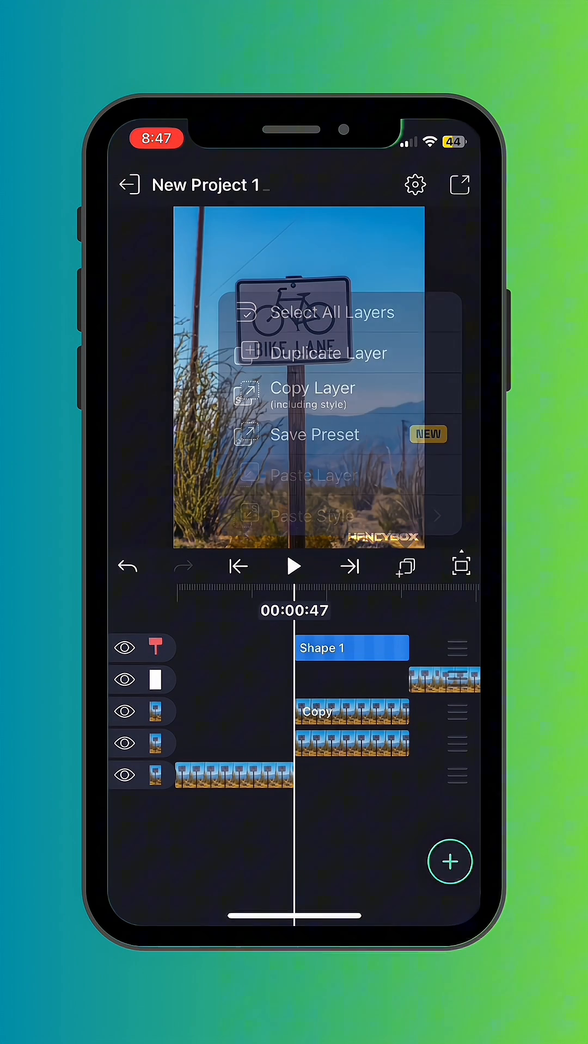
- Combine Shape 1 and the duplicated clip into Group and Mask 1 and select it
{"action": "left_click", "coordinate": [331, 313]}
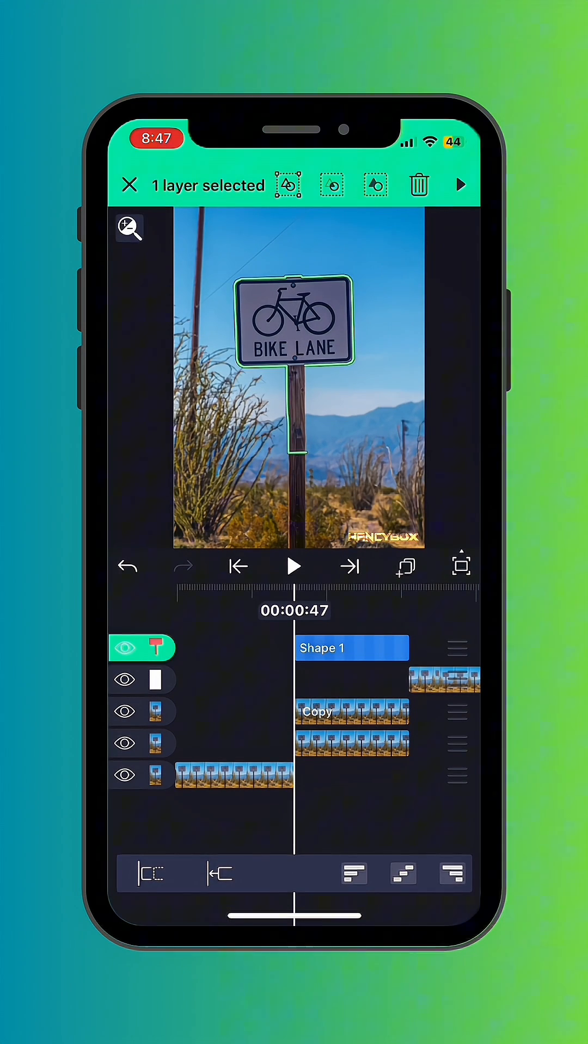
{"action": "left_click", "coordinate": [130, 185]}
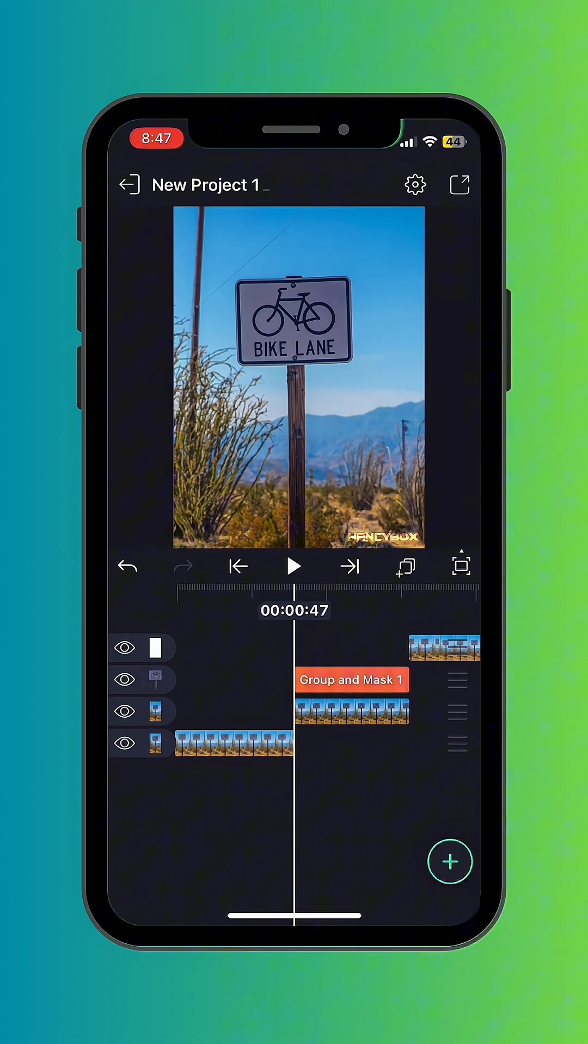
{"action": "left_click", "coordinate": [449, 862]}
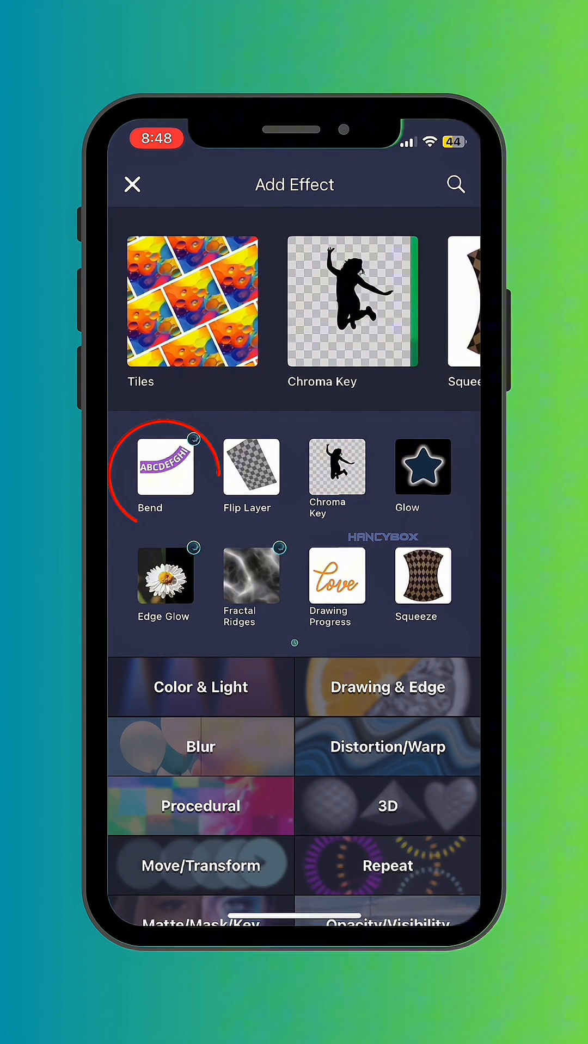
- Add the Bend effect to Group and Mask 1 for the sign-bending keyframes
{"action": "left_click", "coordinate": [165, 466]}
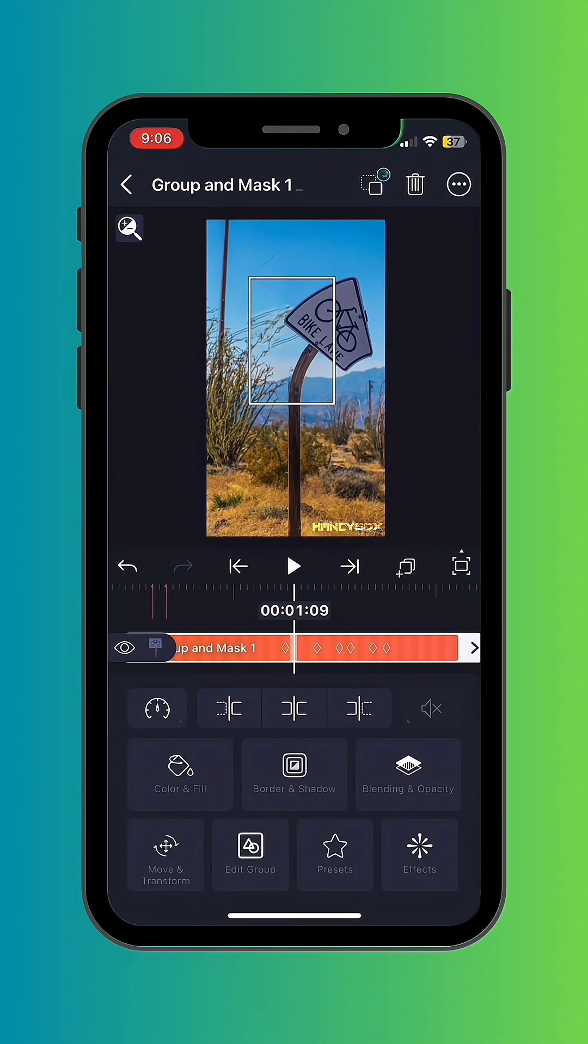
- Add a Directional Blur effect to Group and Mask 1 from the effects library
{"action": "left_click", "coordinate": [418, 856]}
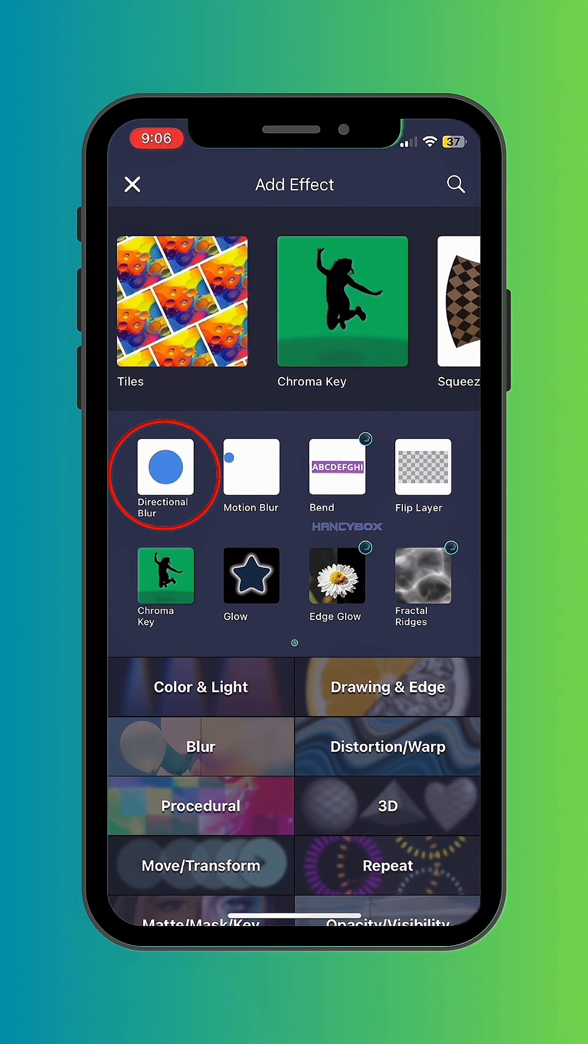
{"action": "left_click", "coordinate": [165, 467]}
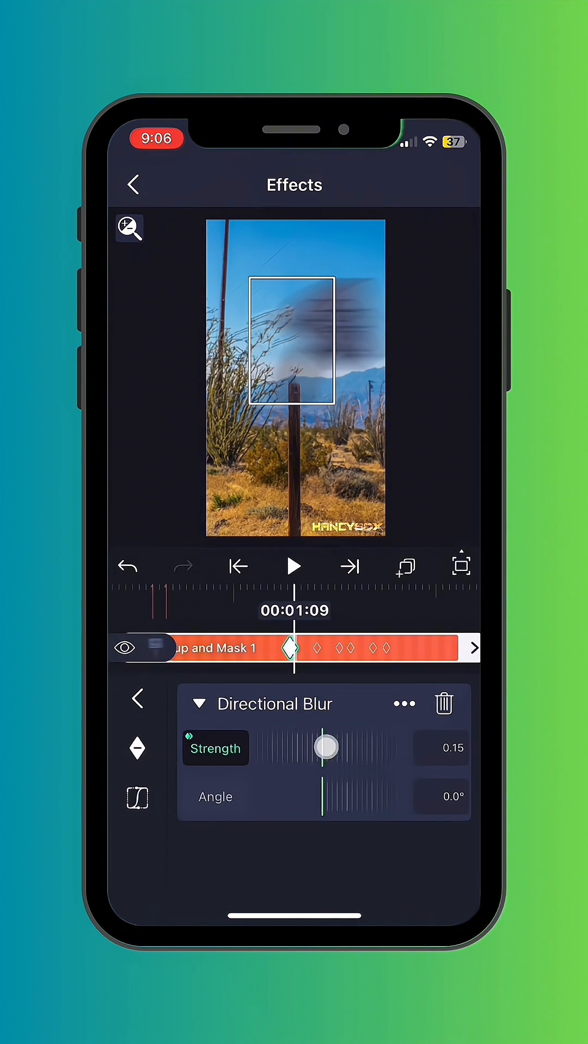